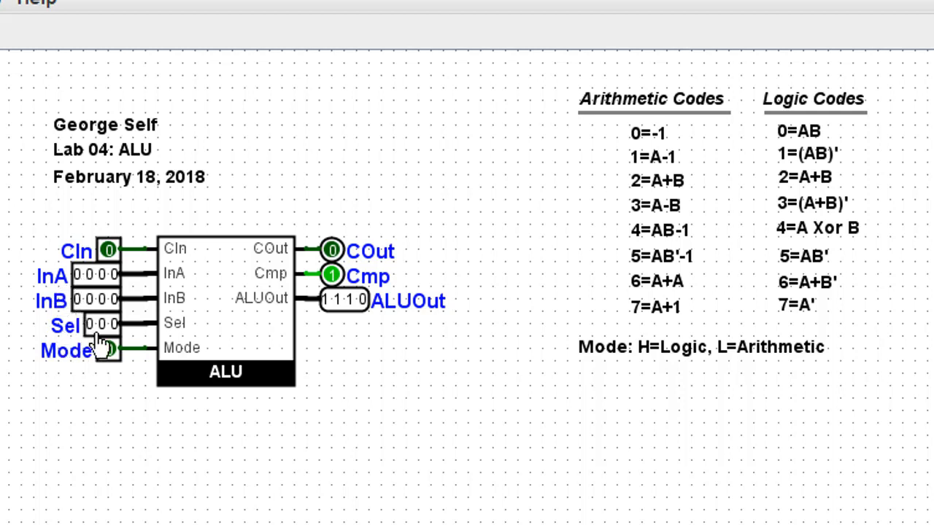
Poke InA to 0100 and Sel to 001, so ALUOut shows 0011 (A-1)
{"action": "left_click", "coordinate": [108, 350]}
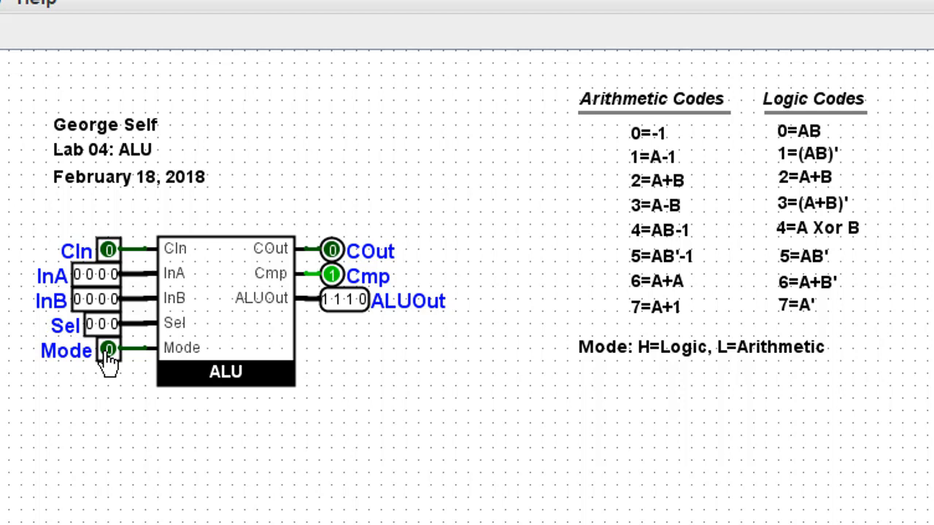
{"action": "mouse_move", "coordinate": [87, 274]}
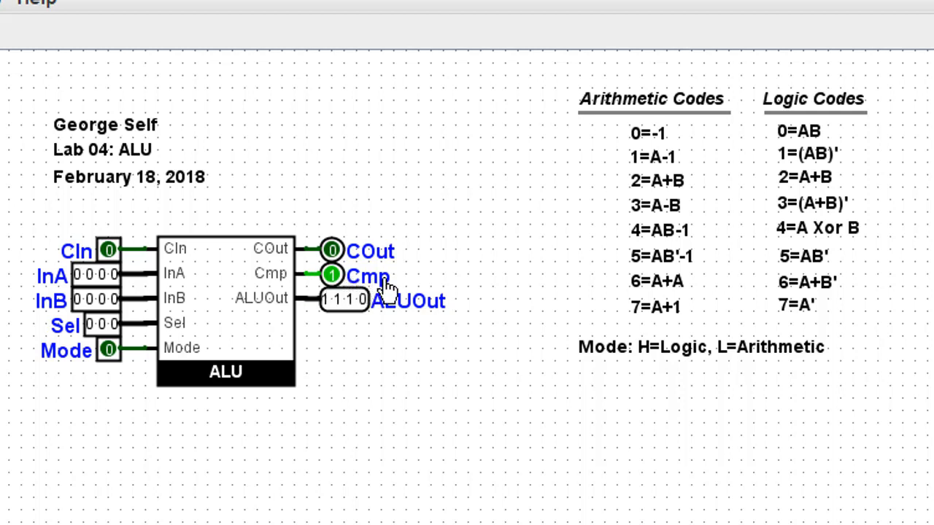
{"action": "mouse_move", "coordinate": [110, 284]}
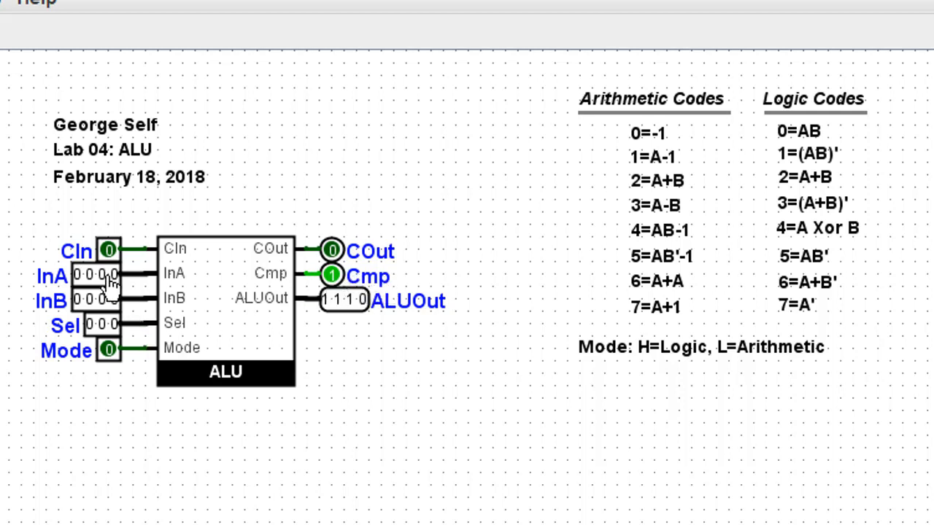
{"action": "mouse_move", "coordinate": [363, 326]}
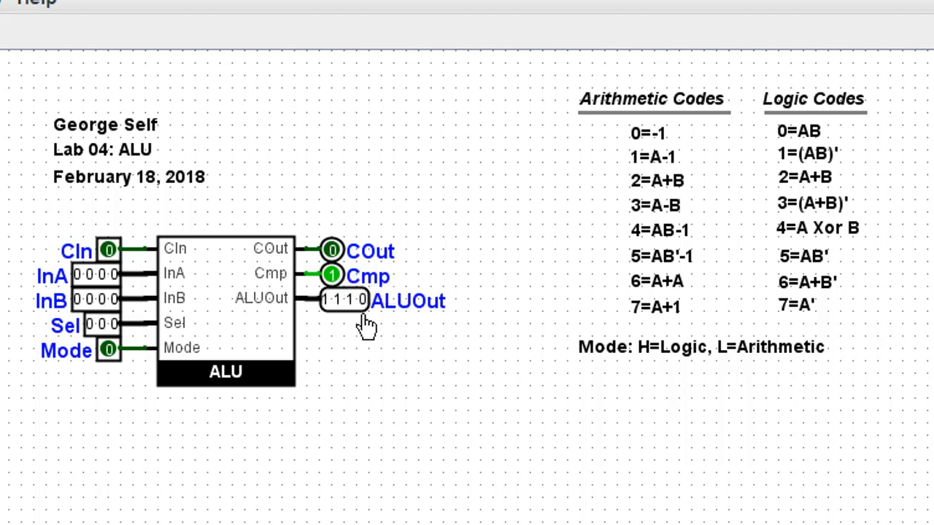
{"action": "mouse_move", "coordinate": [358, 325]}
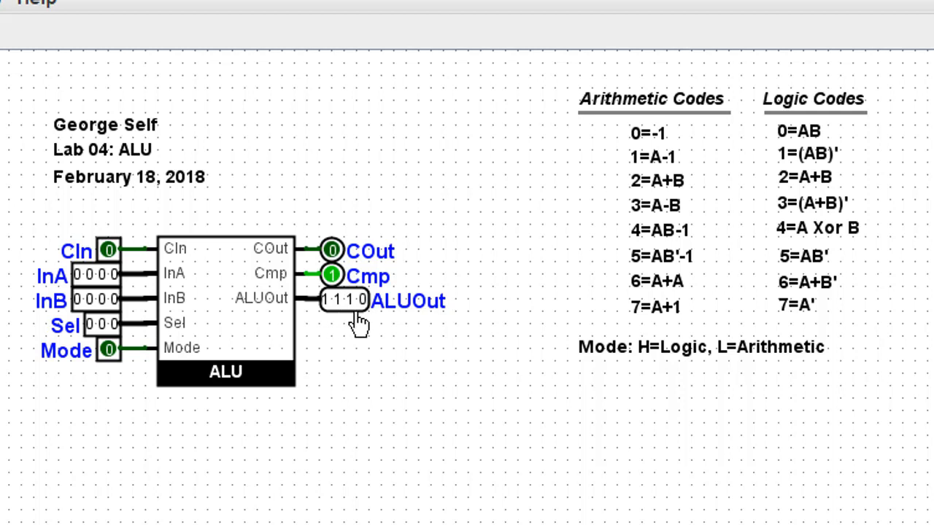
{"action": "mouse_move", "coordinate": [188, 324]}
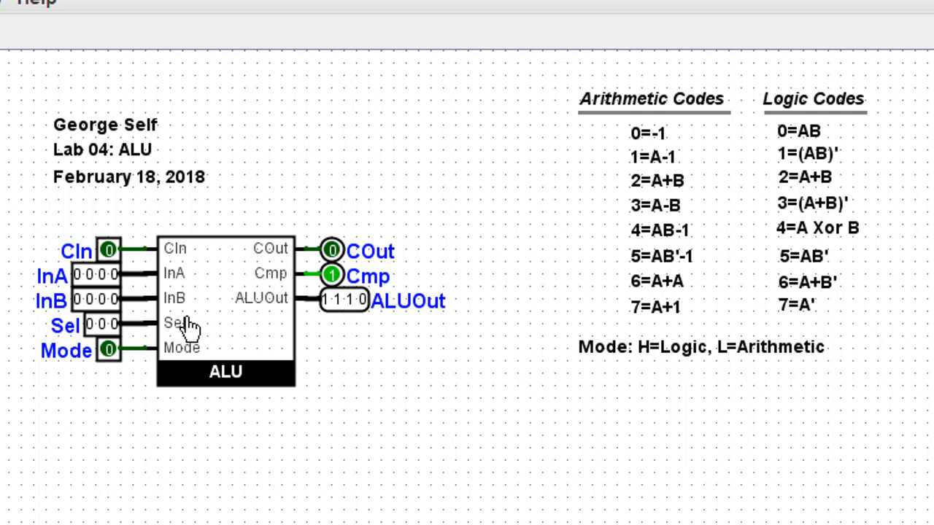
{"action": "mouse_move", "coordinate": [95, 295]}
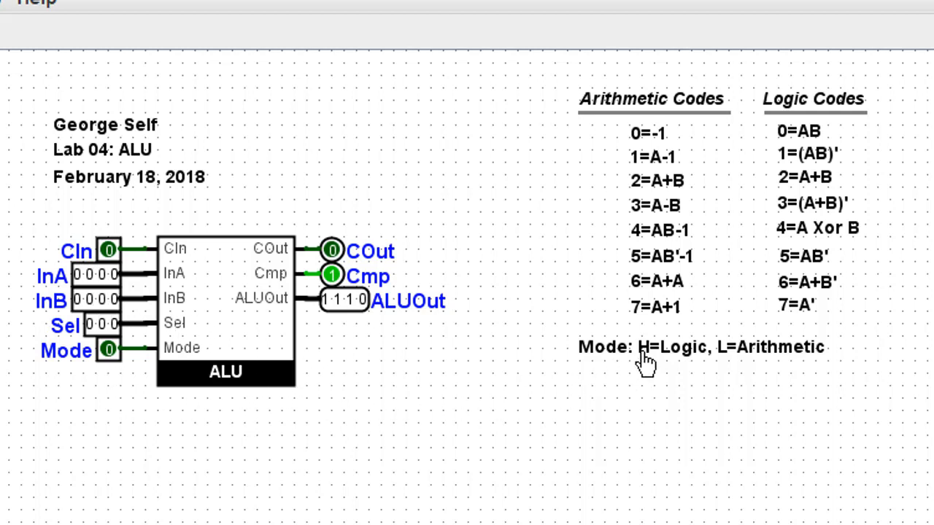
{"action": "mouse_move", "coordinate": [799, 367]}
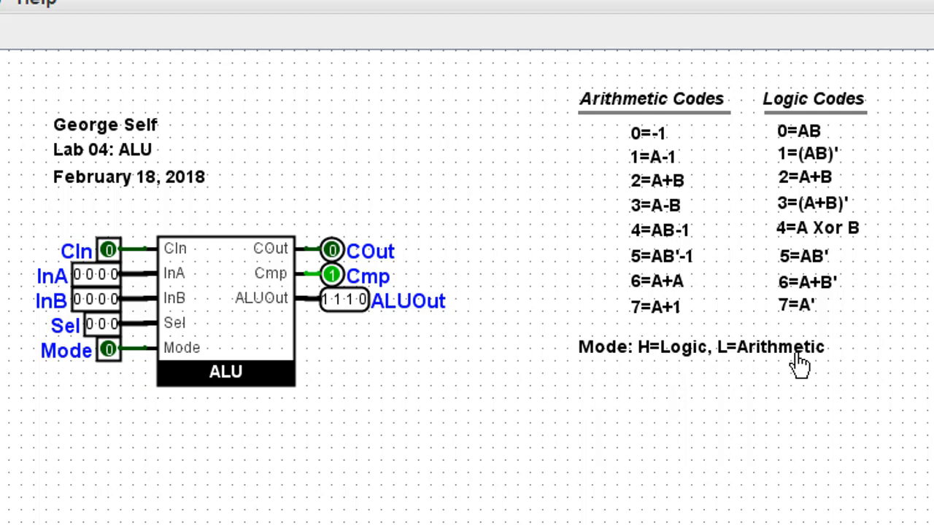
{"action": "mouse_move", "coordinate": [640, 137]}
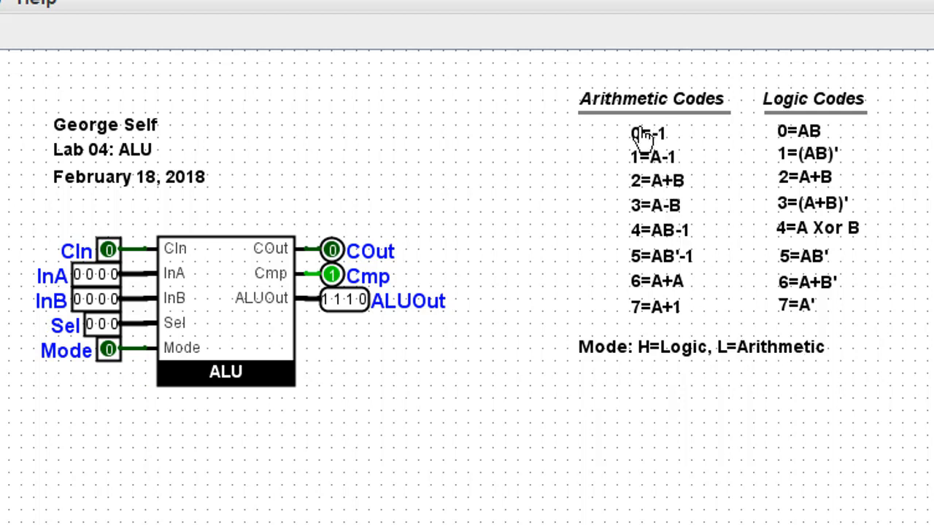
{"action": "mouse_move", "coordinate": [547, 179]}
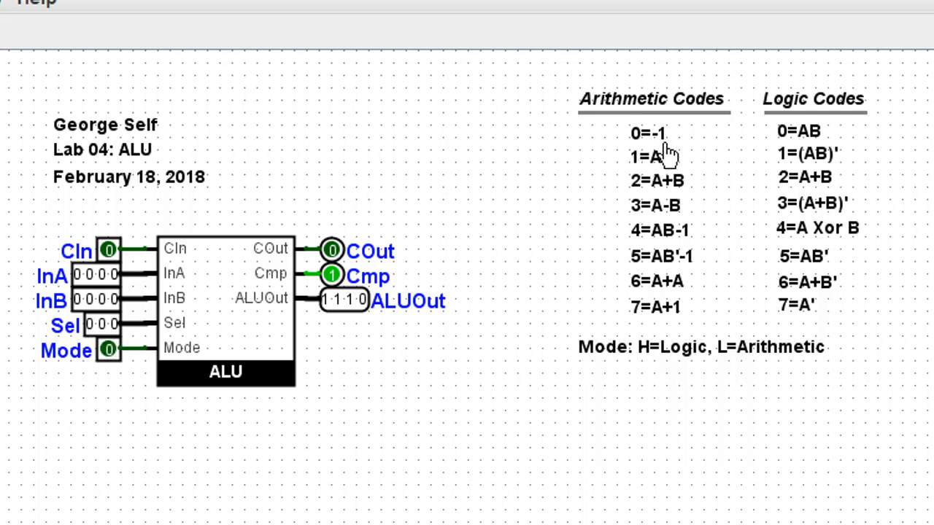
{"action": "mouse_move", "coordinate": [668, 160]}
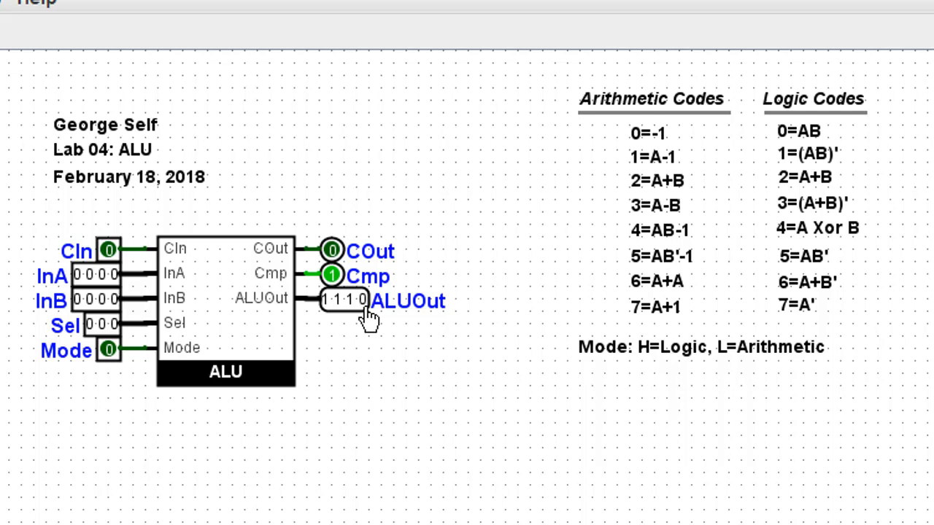
{"action": "mouse_move", "coordinate": [636, 176]}
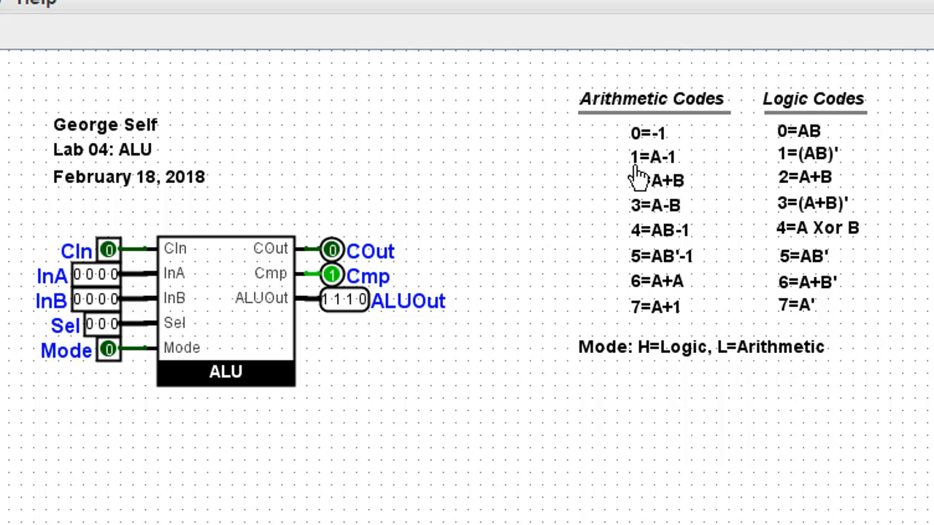
{"action": "mouse_move", "coordinate": [668, 177]}
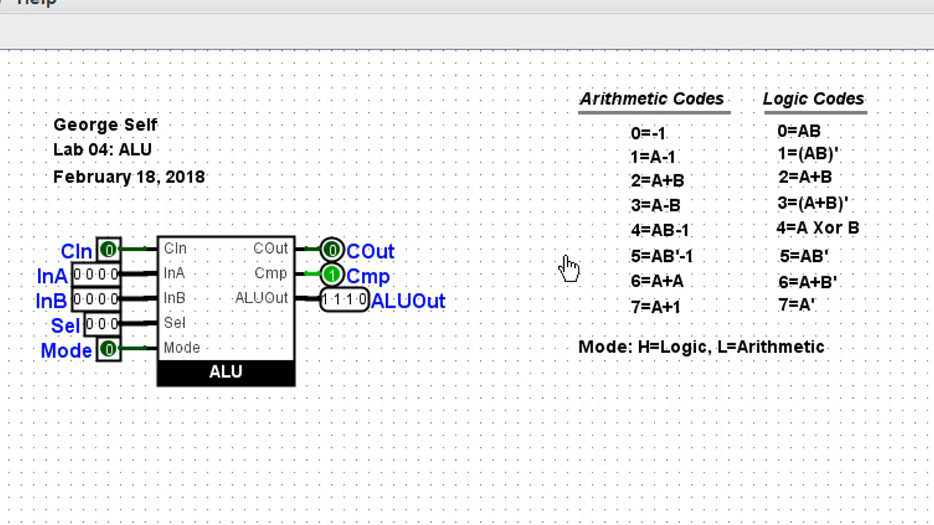
{"action": "mouse_move", "coordinate": [109, 283]}
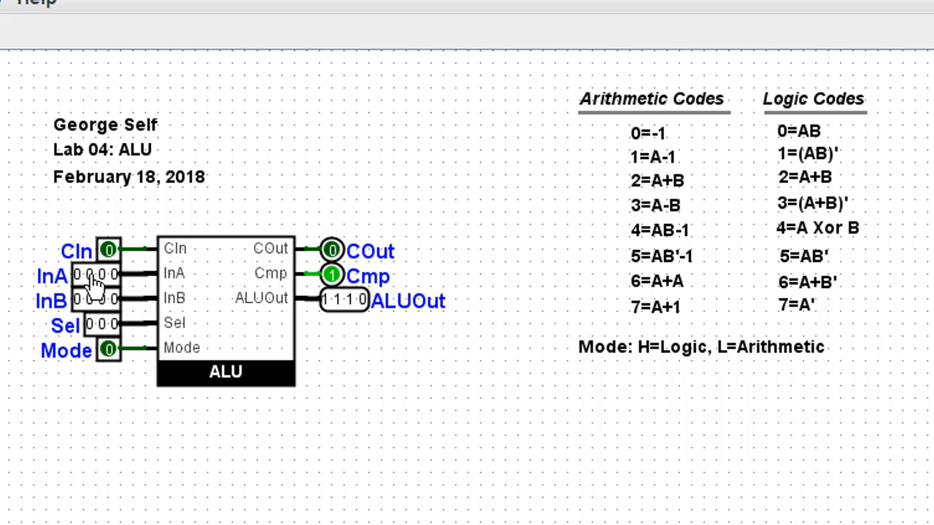
{"action": "left_click", "coordinate": [88, 273]}
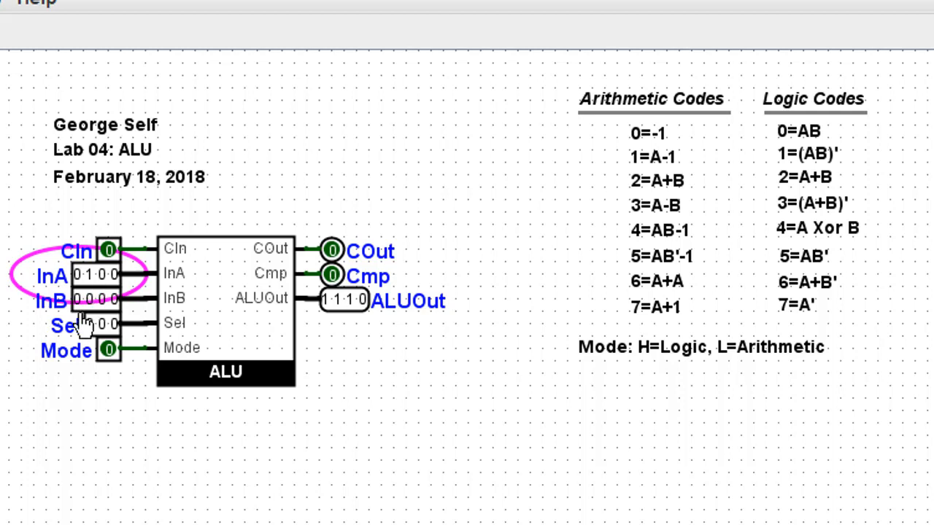
{"action": "left_click", "coordinate": [117, 323]}
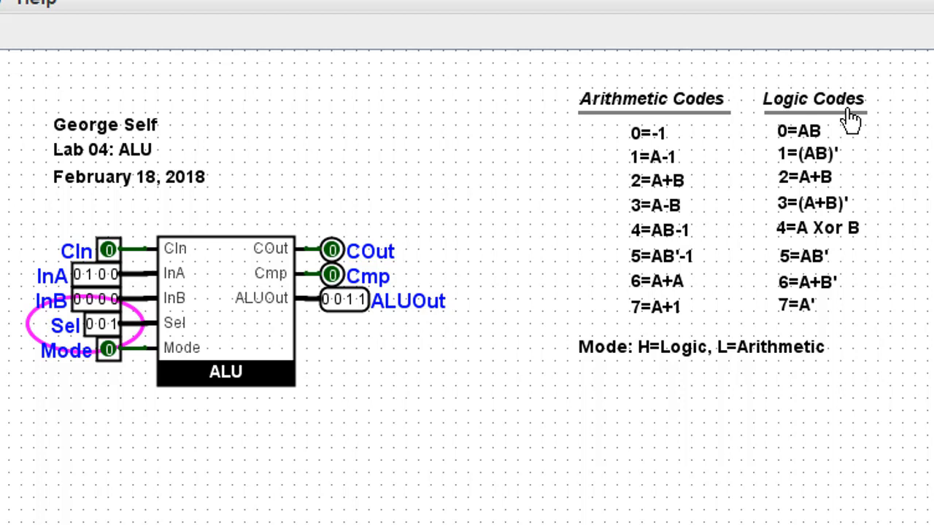
{"action": "mouse_move", "coordinate": [664, 357]}
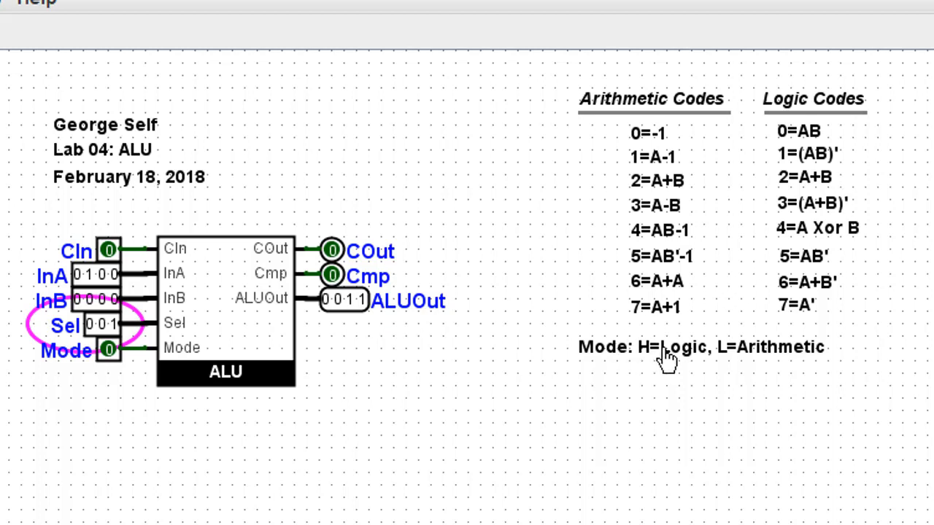
{"action": "mouse_move", "coordinate": [109, 350]}
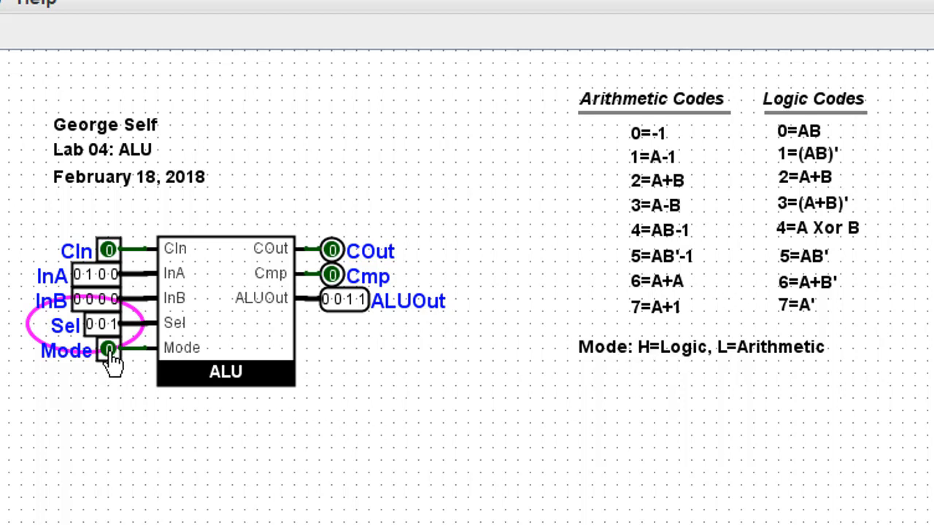
Switch Mode to logic, reset Sel to 000, and set InA and InB to 0010
{"action": "left_click", "coordinate": [108, 348]}
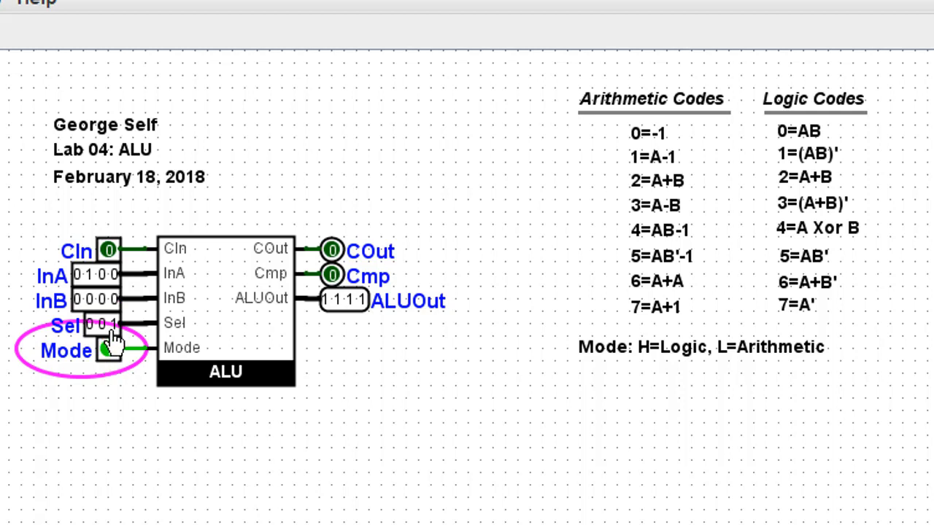
{"action": "left_click", "coordinate": [107, 350]}
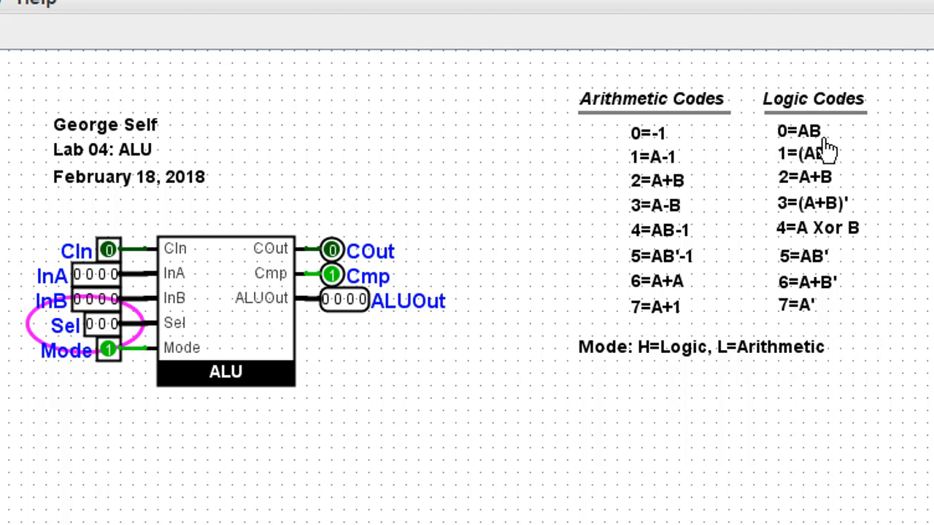
{"action": "mouse_move", "coordinate": [128, 280]}
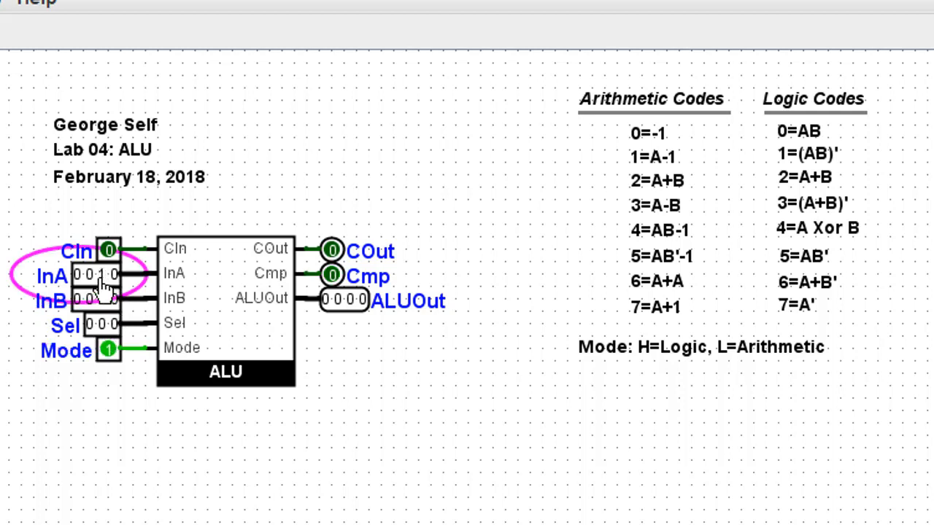
{"action": "left_click", "coordinate": [93, 300]}
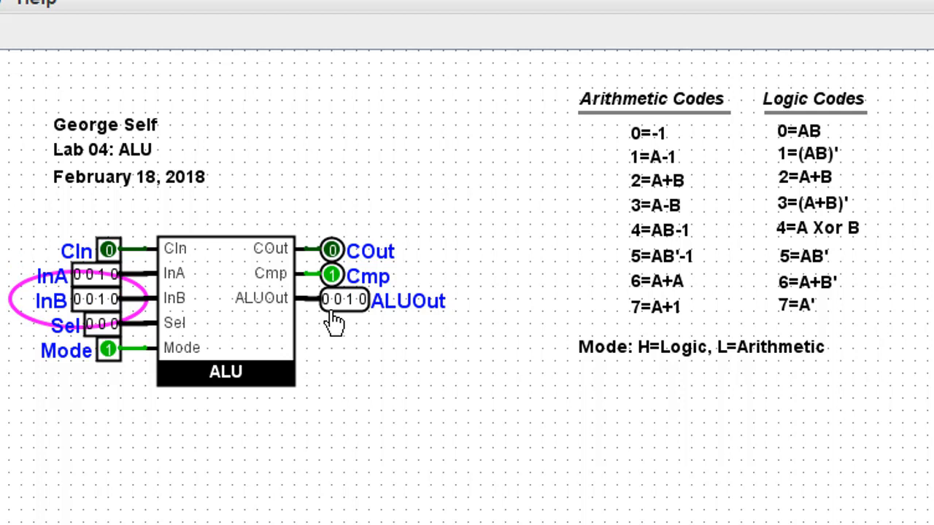
{"action": "mouse_move", "coordinate": [355, 317]}
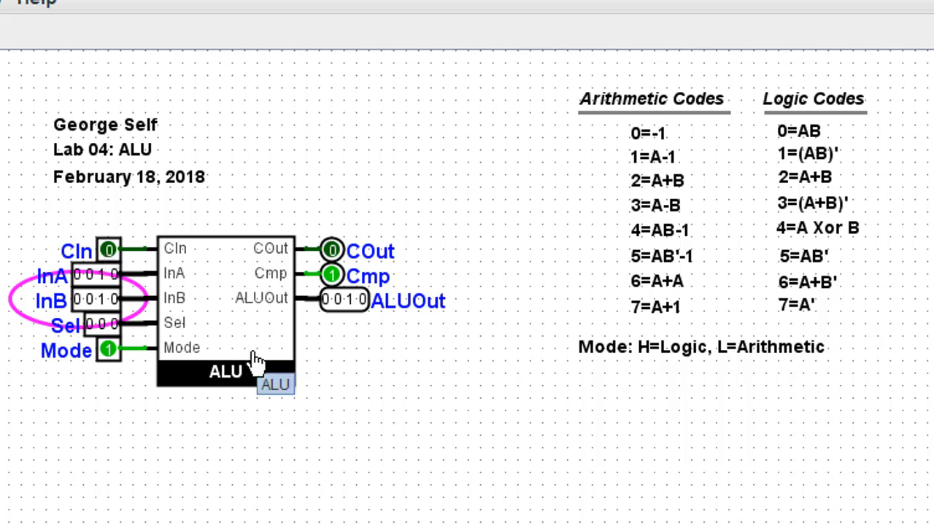
{"action": "mouse_move", "coordinate": [113, 310]}
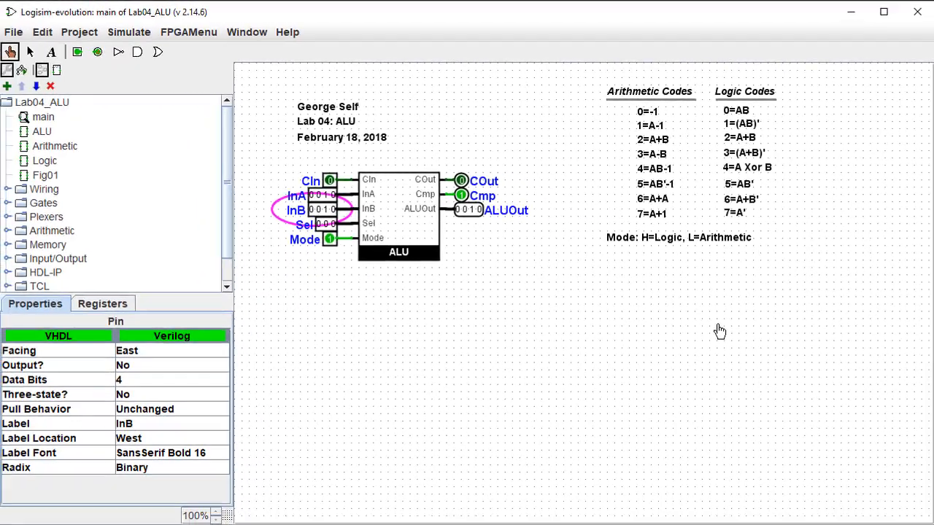
Open the starter Lab04_ALU main circuit with Name/Date placeholders and all inputs at zero
{"action": "left_click", "coordinate": [720, 329]}
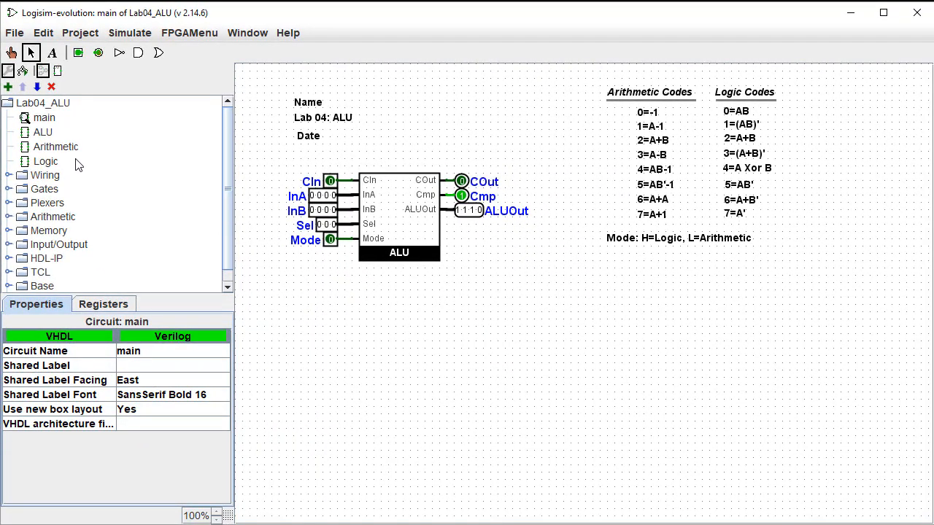
{"action": "mouse_move", "coordinate": [62, 147]}
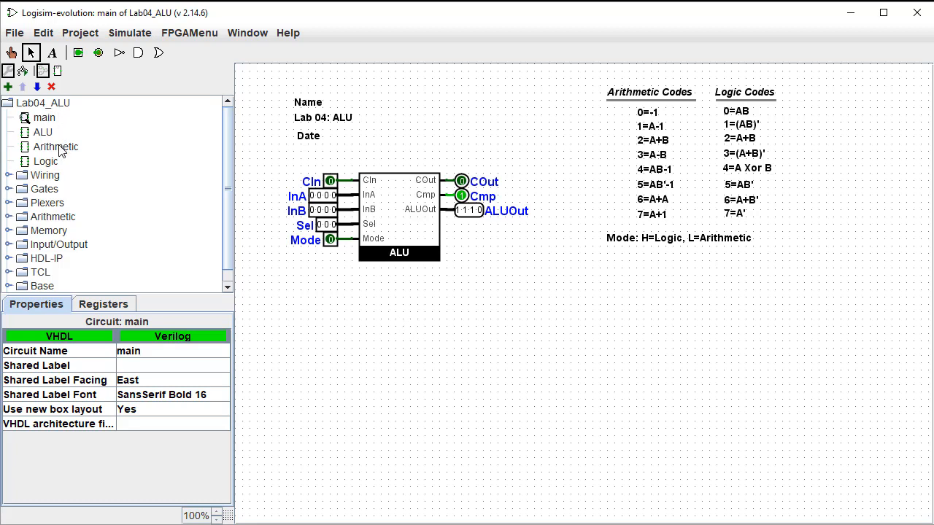
Open the Arithmetic subcircuit and scroll the Arithmetic category to see Adder, Subtractor, Multiplier
{"action": "double_click", "coordinate": [56, 147]}
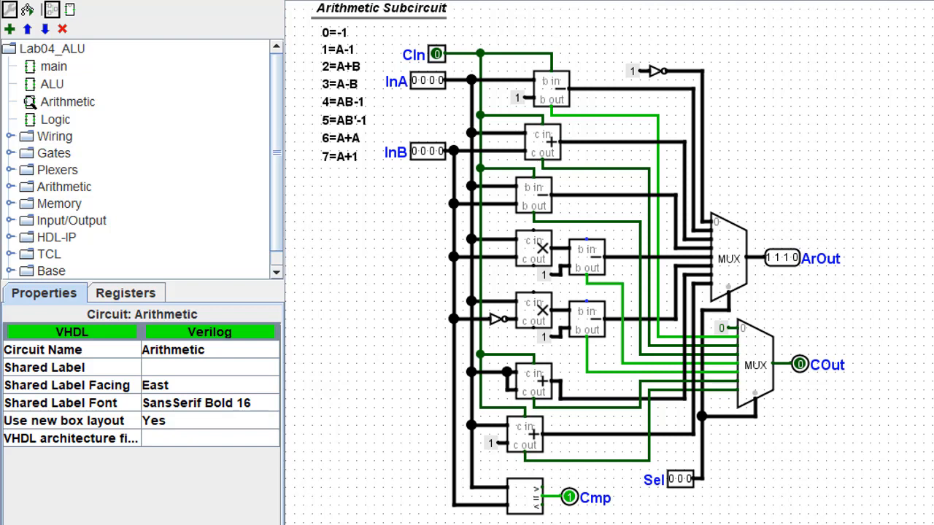
{"action": "mouse_move", "coordinate": [467, 257]}
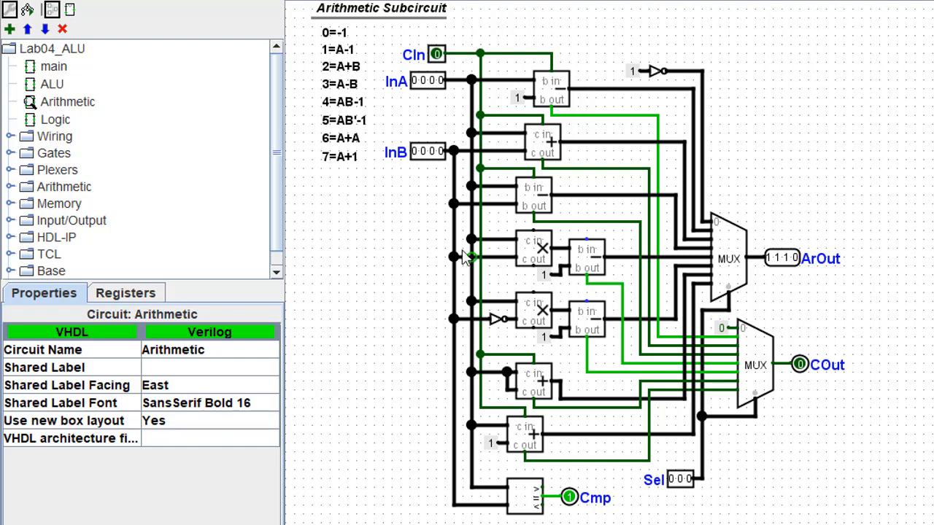
{"action": "mouse_move", "coordinate": [425, 126]}
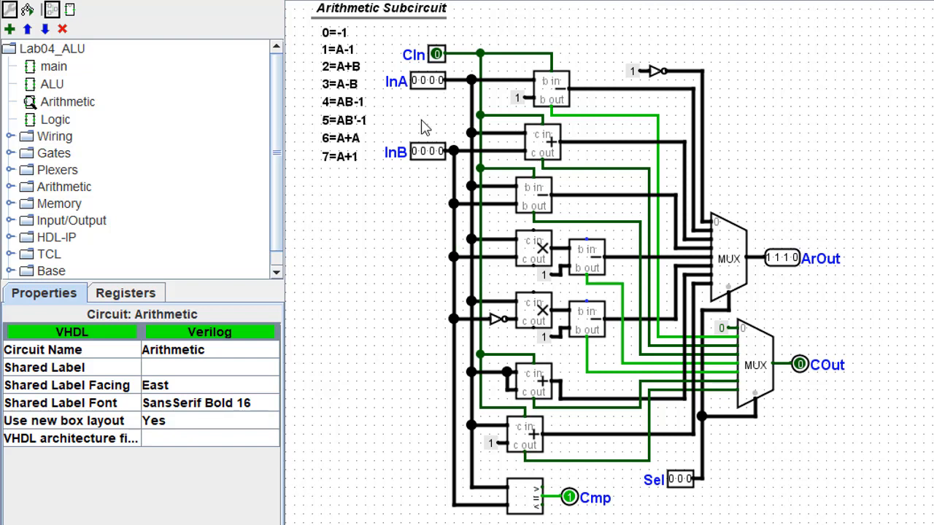
{"action": "mouse_move", "coordinate": [438, 164]}
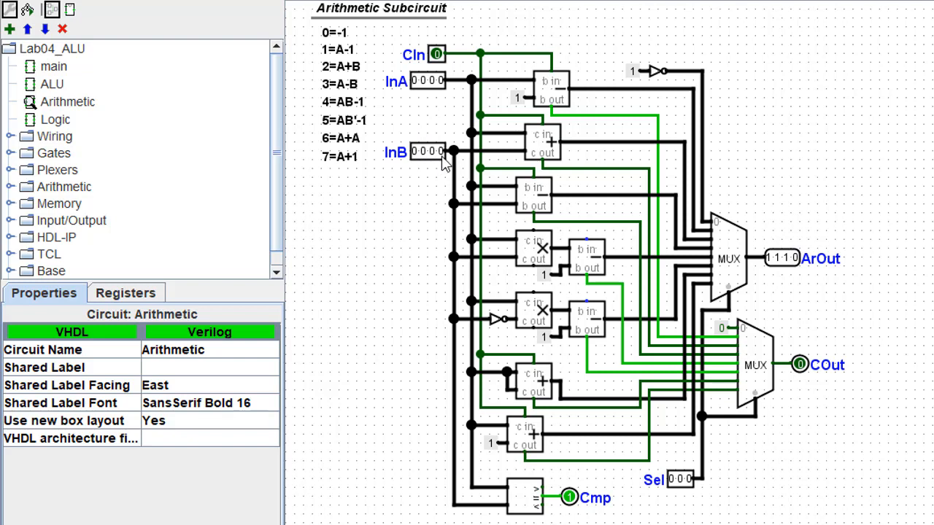
{"action": "mouse_move", "coordinate": [448, 219]}
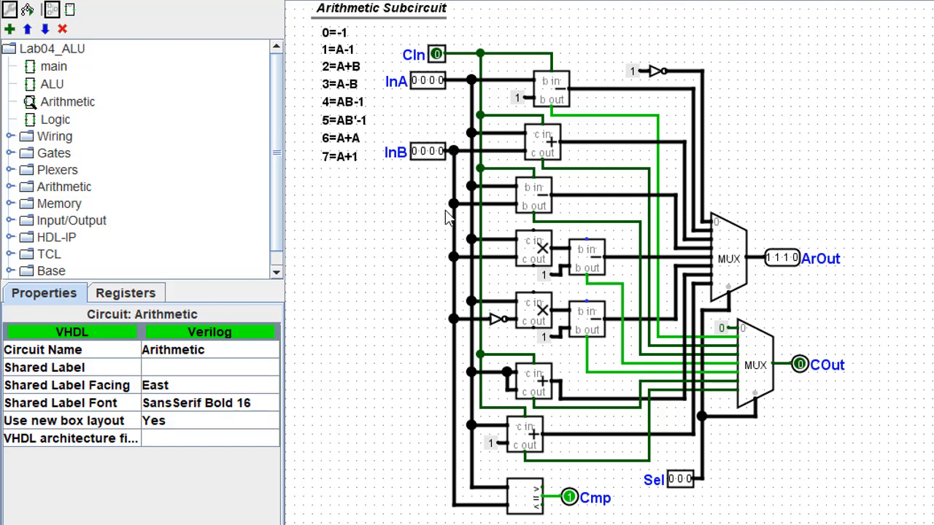
{"action": "mouse_move", "coordinate": [529, 323]}
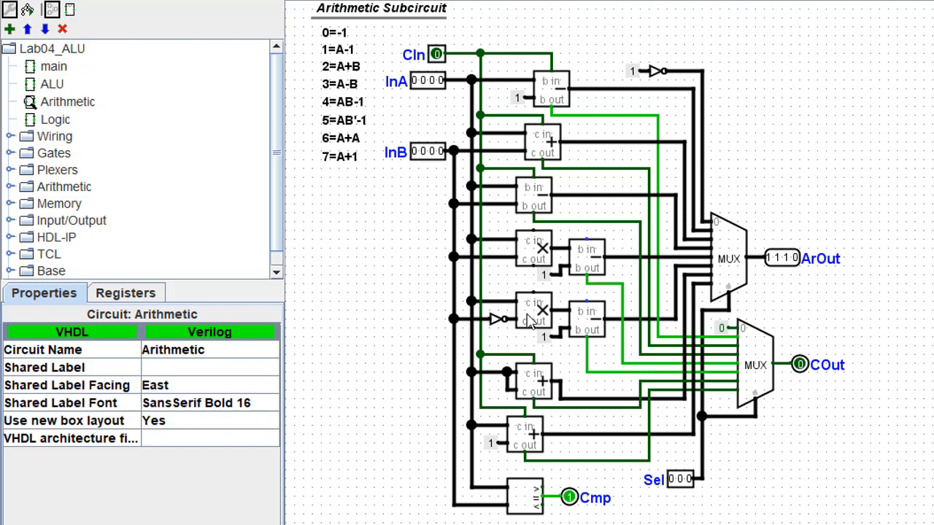
{"action": "mouse_move", "coordinate": [531, 367]}
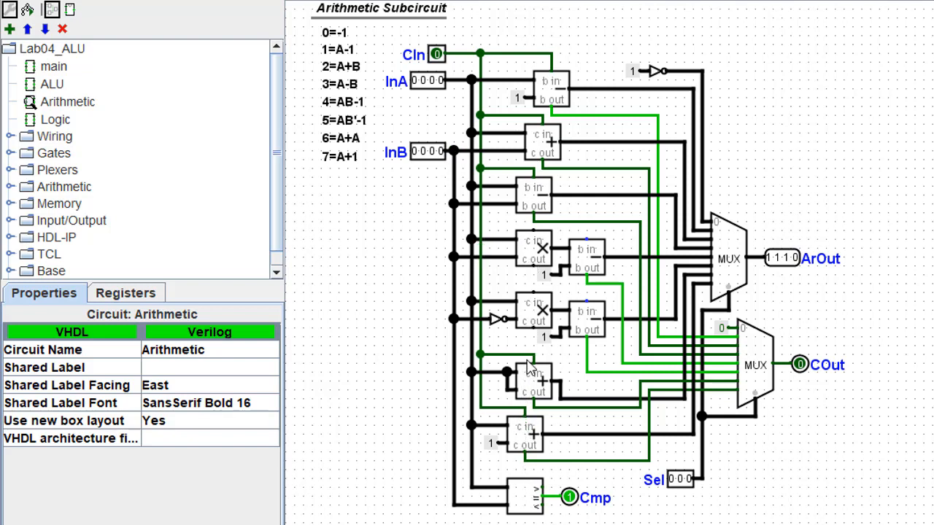
{"action": "mouse_move", "coordinate": [554, 98]}
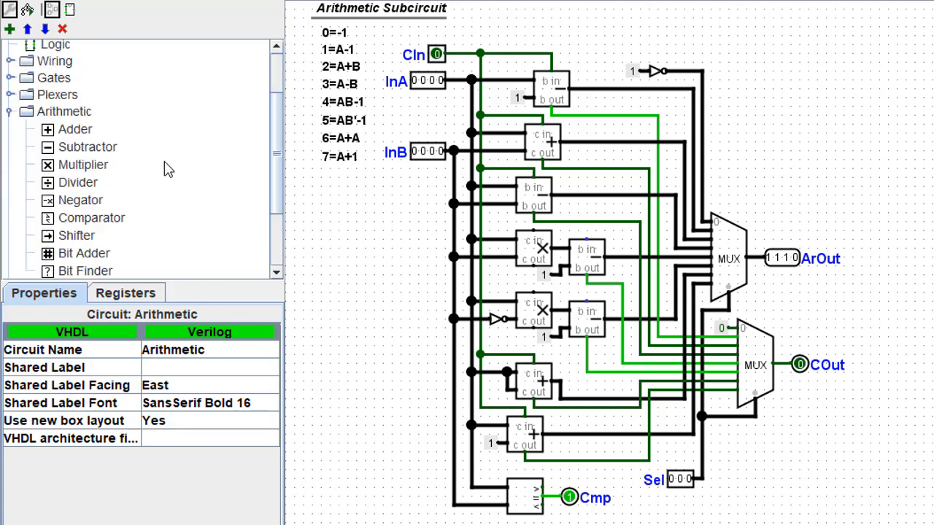
{"action": "scroll", "scroll_direction": "down", "scroll_amount": 3}
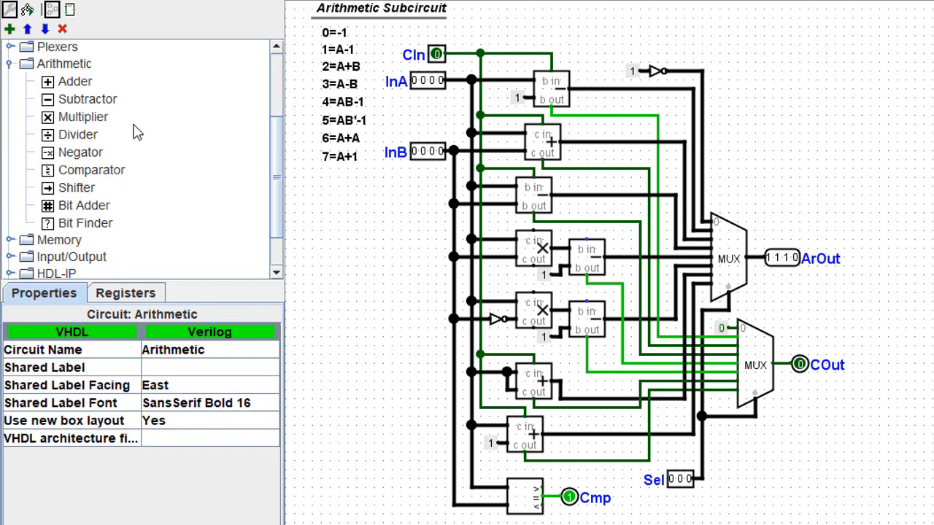
{"action": "mouse_move", "coordinate": [549, 182]}
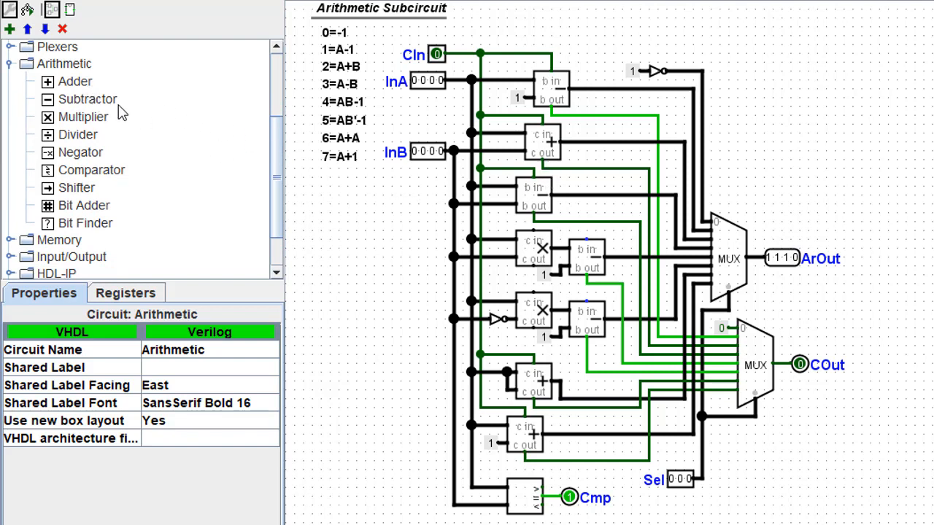
{"action": "mouse_move", "coordinate": [547, 102]}
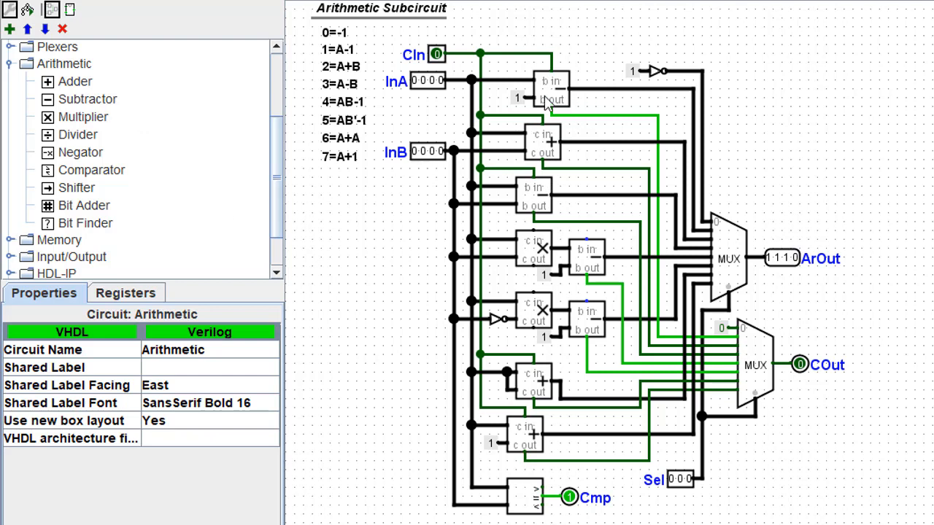
{"action": "mouse_move", "coordinate": [602, 109]}
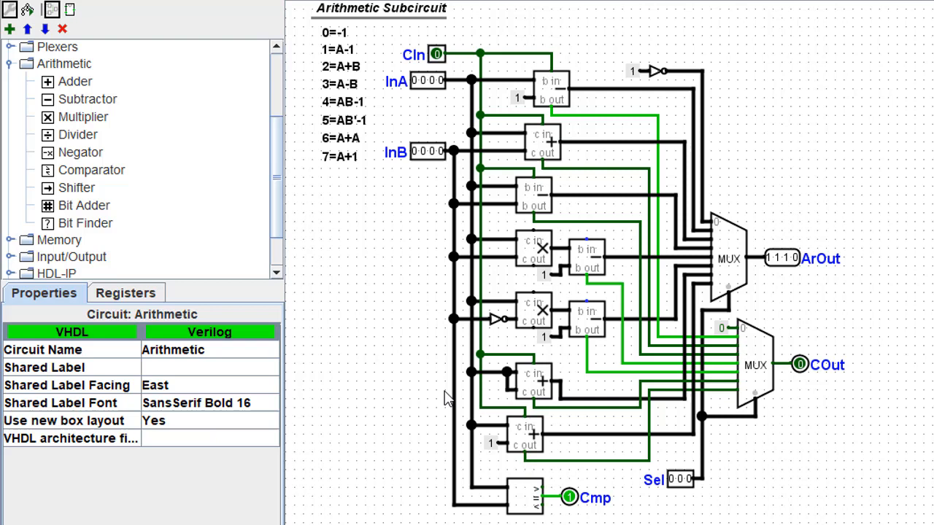
{"action": "mouse_move", "coordinate": [678, 492]}
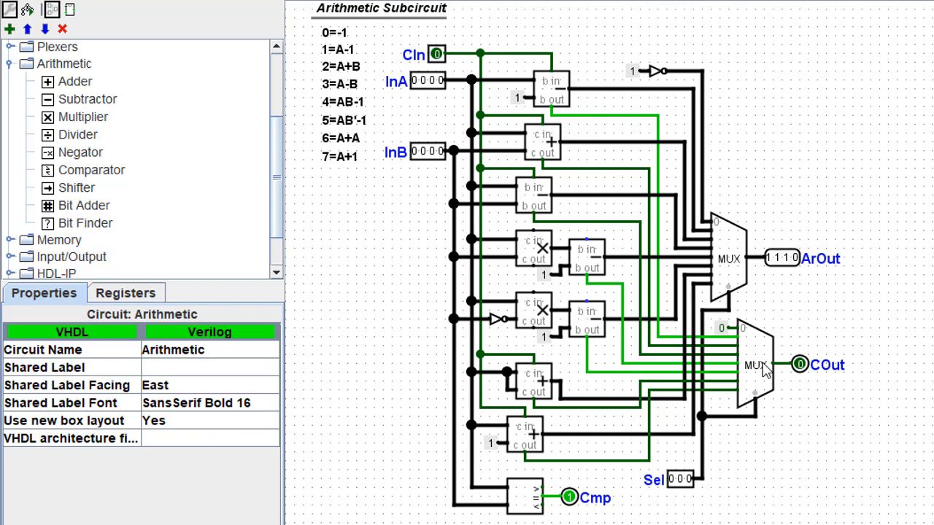
{"action": "mouse_move", "coordinate": [836, 403]}
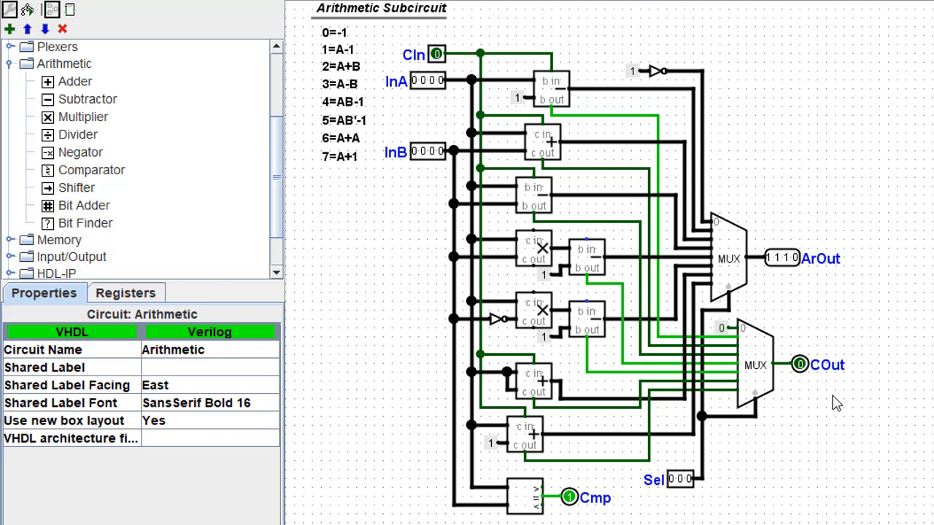
{"action": "mouse_move", "coordinate": [838, 416]}
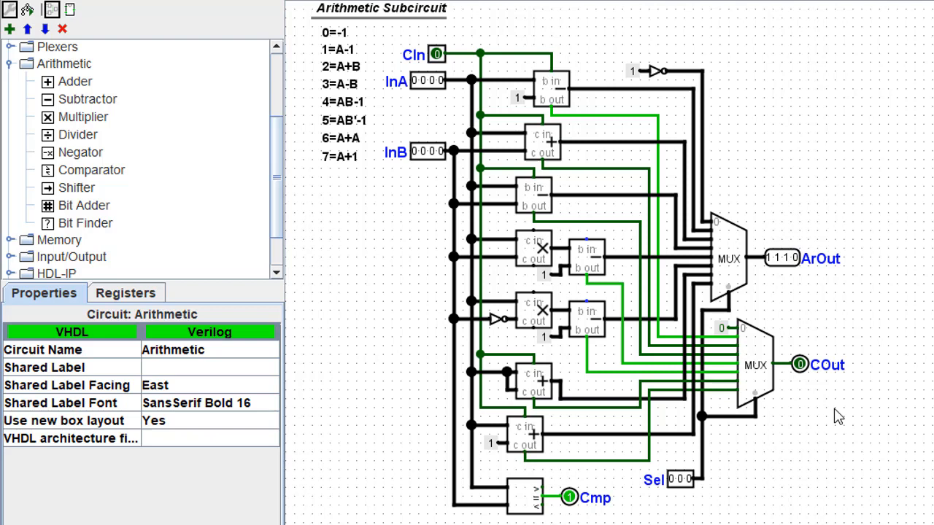
{"action": "mouse_move", "coordinate": [731, 264]}
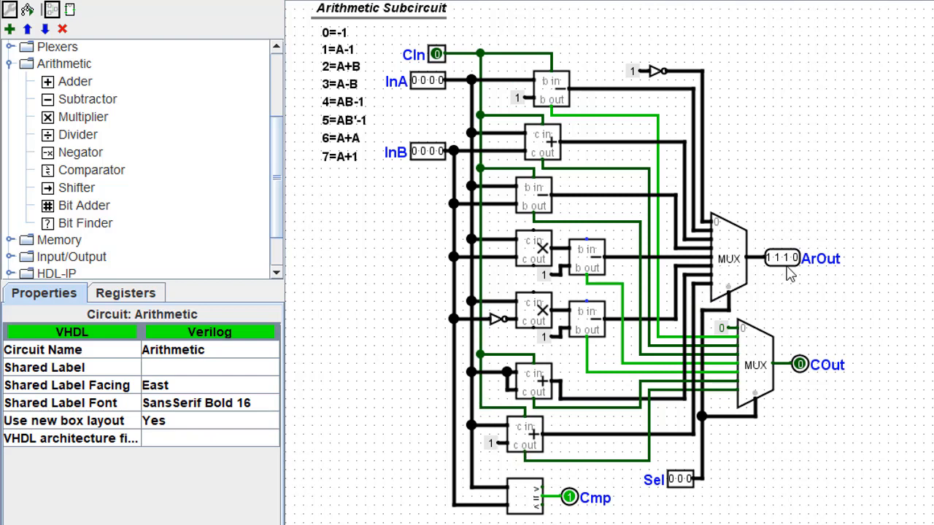
{"action": "mouse_move", "coordinate": [825, 267]}
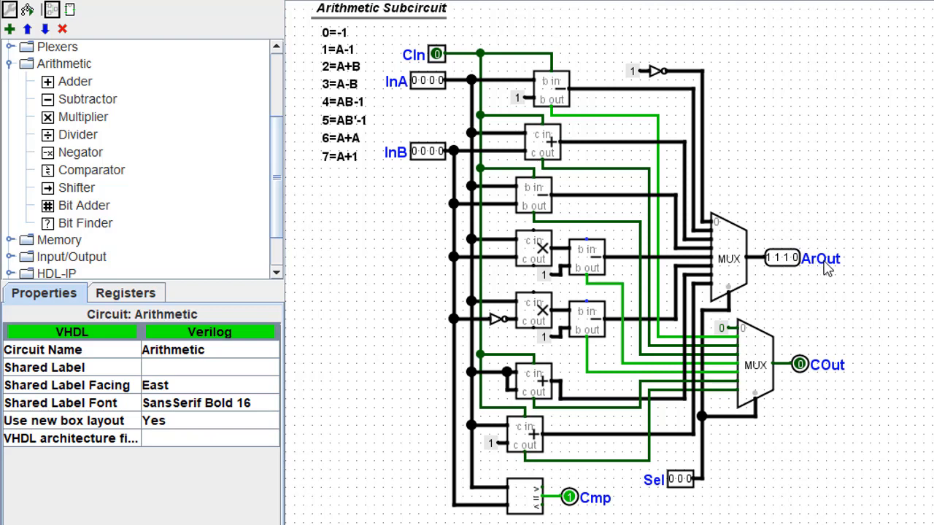
{"action": "mouse_move", "coordinate": [863, 364]}
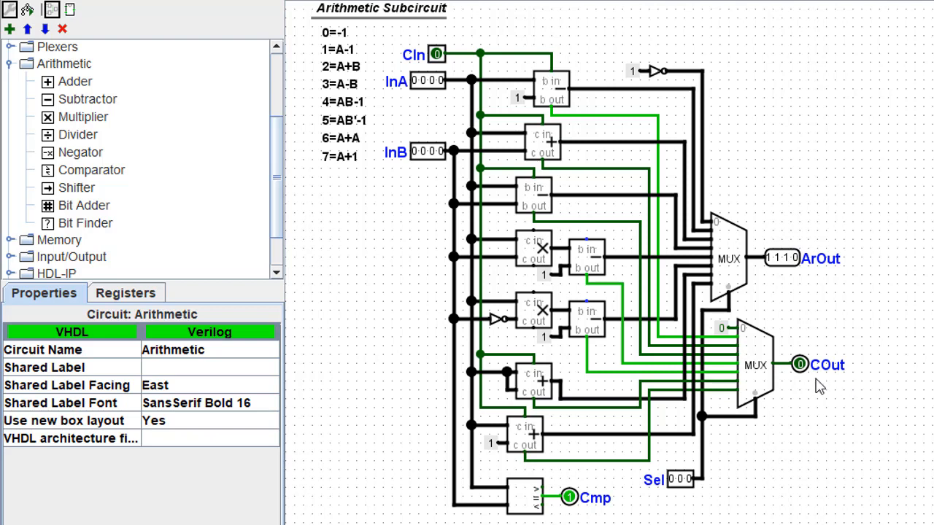
{"action": "mouse_move", "coordinate": [809, 394]}
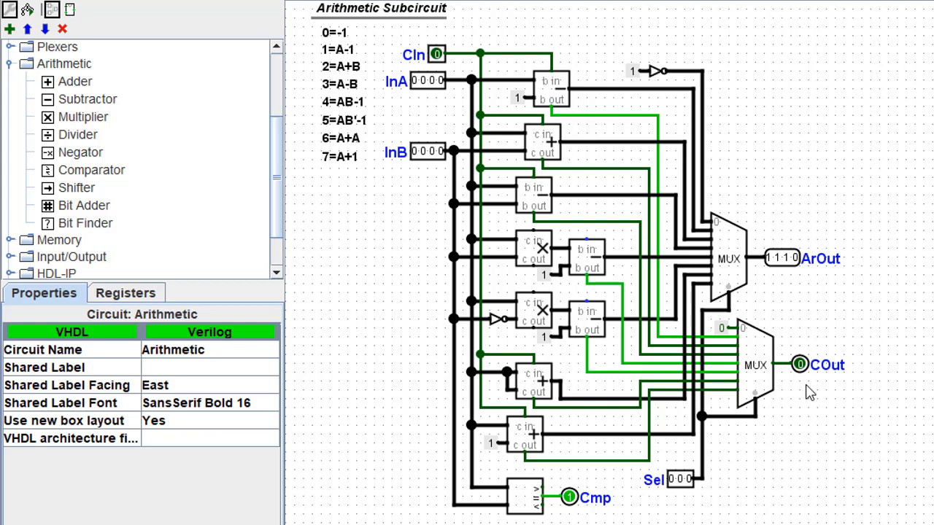
{"action": "mouse_move", "coordinate": [812, 204]}
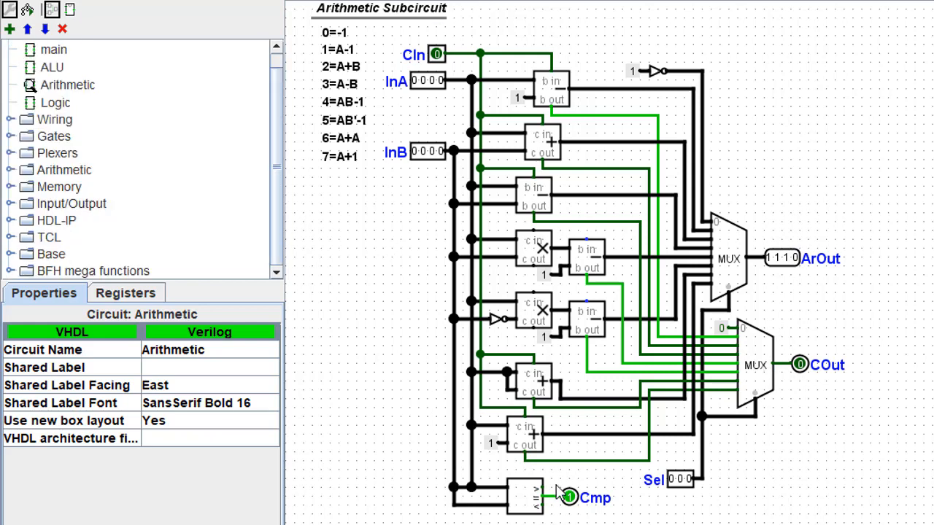
{"action": "mouse_move", "coordinate": [544, 131]}
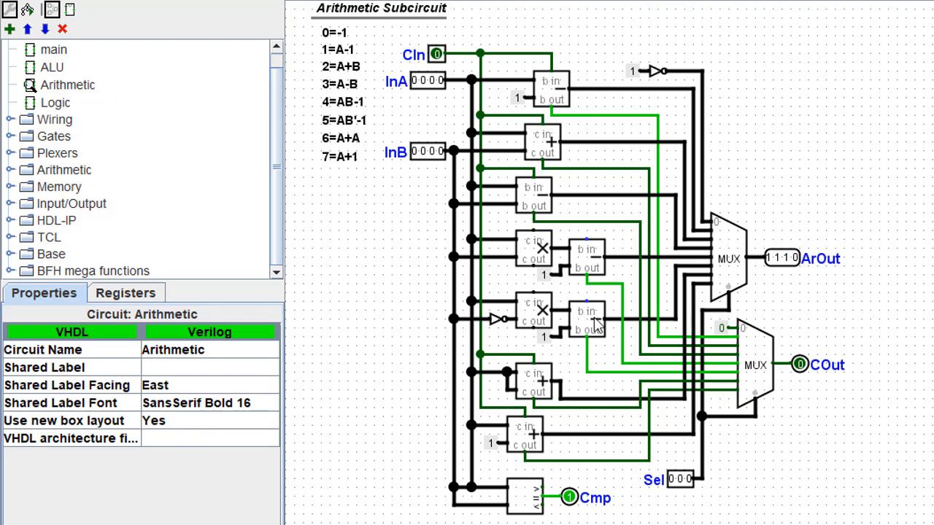
{"action": "mouse_move", "coordinate": [771, 380]}
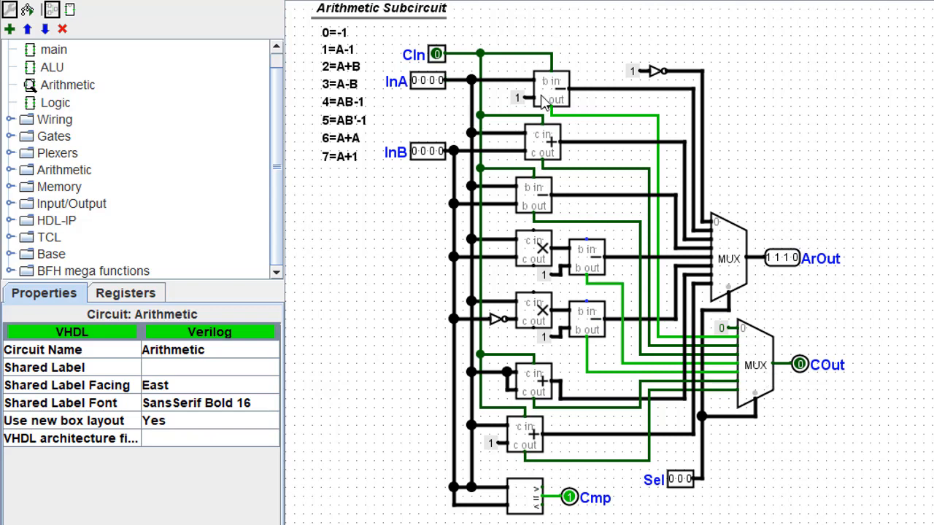
{"action": "mouse_move", "coordinate": [812, 386]}
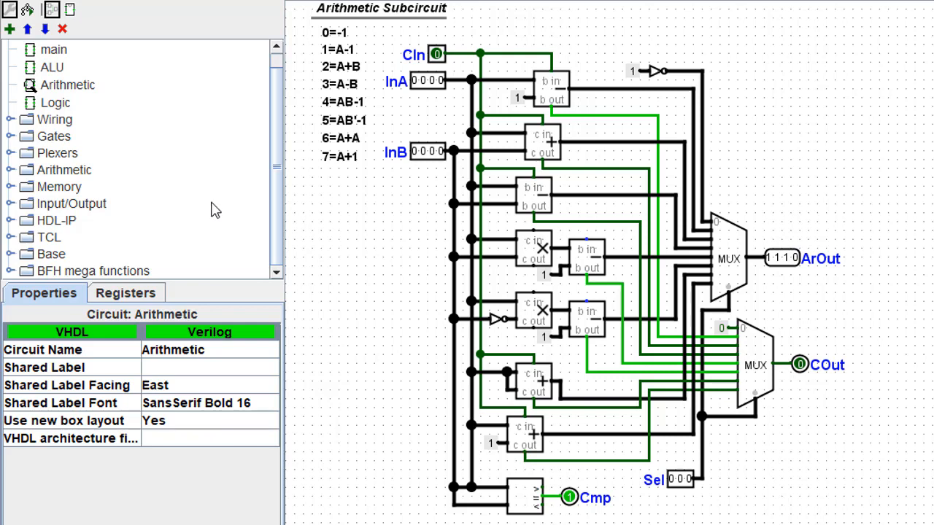
{"action": "mouse_move", "coordinate": [55, 103]}
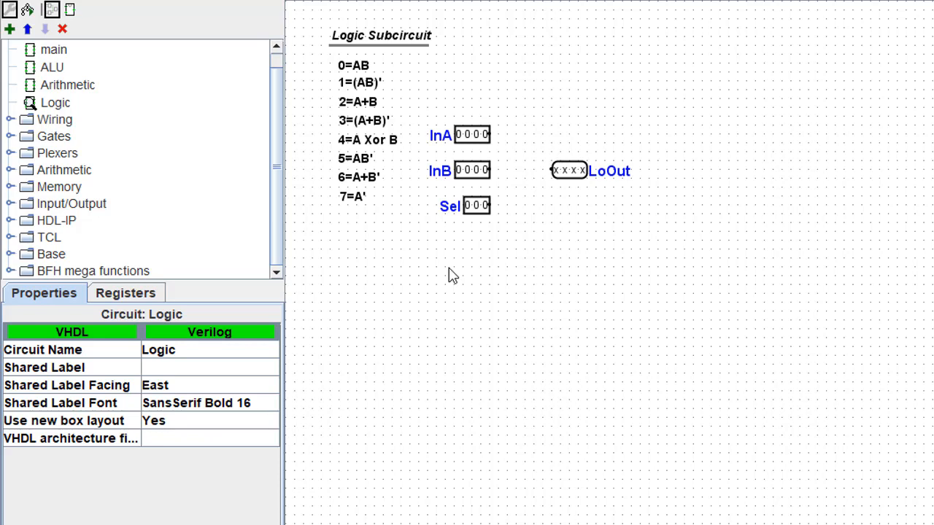
{"action": "mouse_move", "coordinate": [450, 254]}
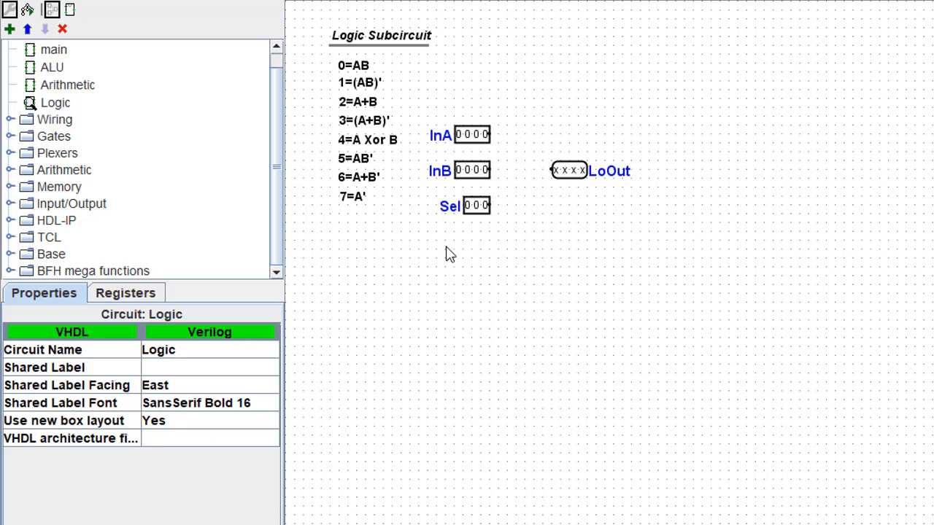
{"action": "mouse_move", "coordinate": [565, 195]}
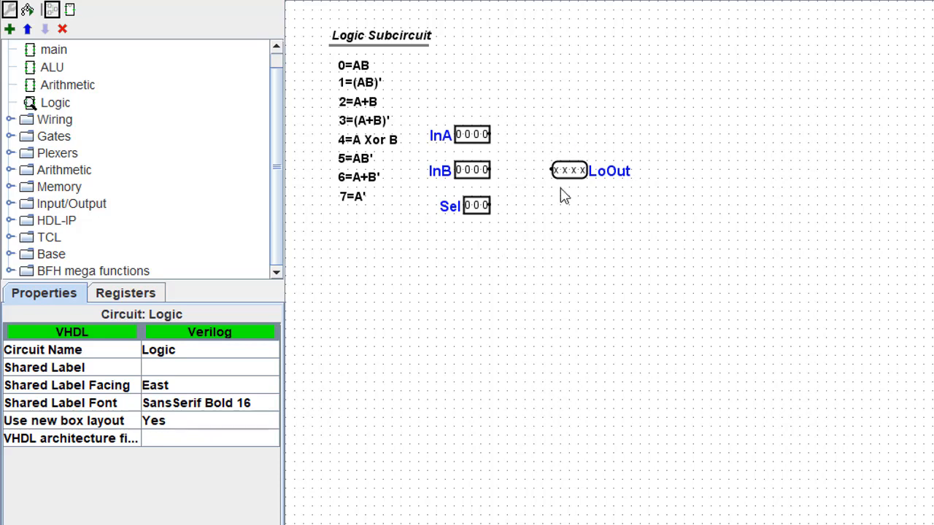
{"action": "mouse_move", "coordinate": [593, 134]}
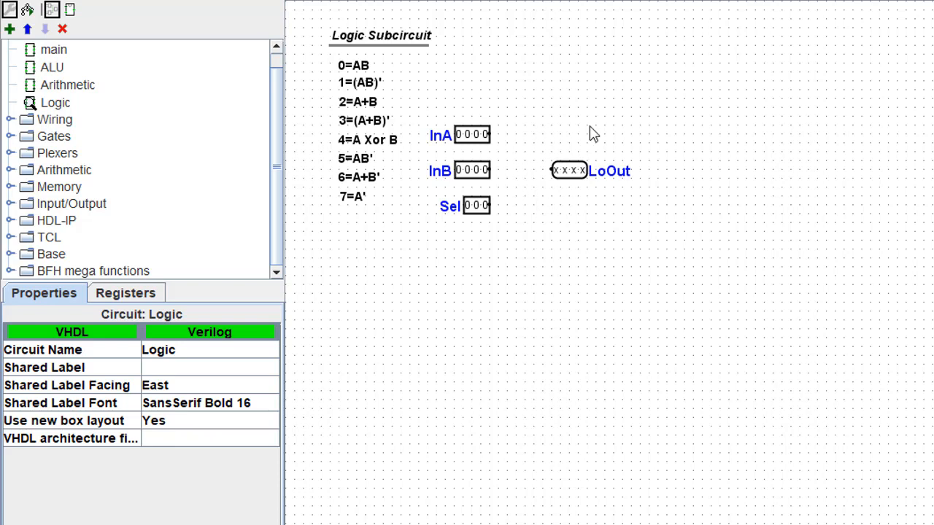
{"action": "mouse_move", "coordinate": [93, 97]}
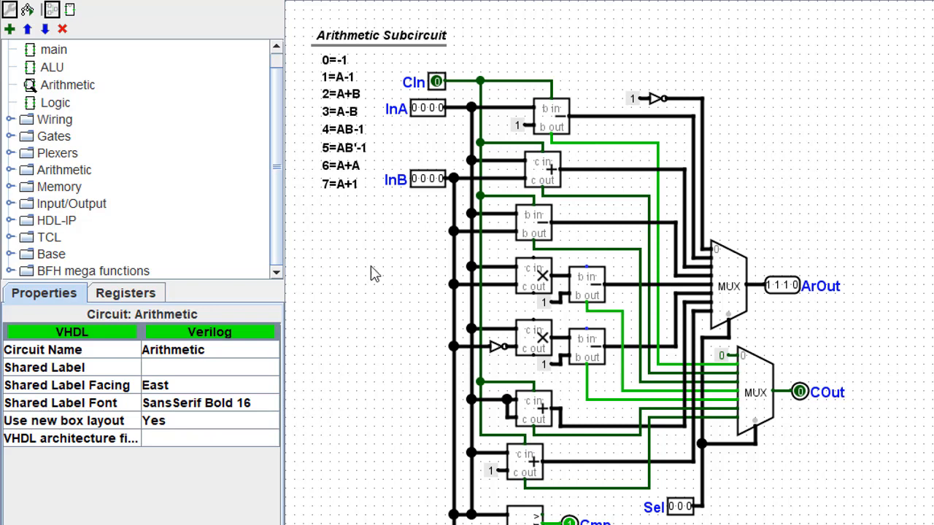
{"action": "mouse_move", "coordinate": [507, 428]}
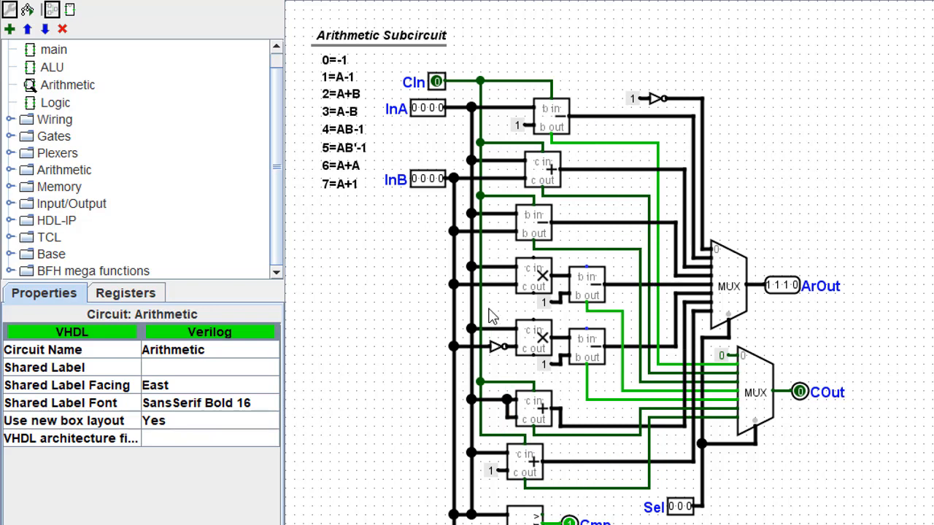
{"action": "mouse_move", "coordinate": [724, 333]}
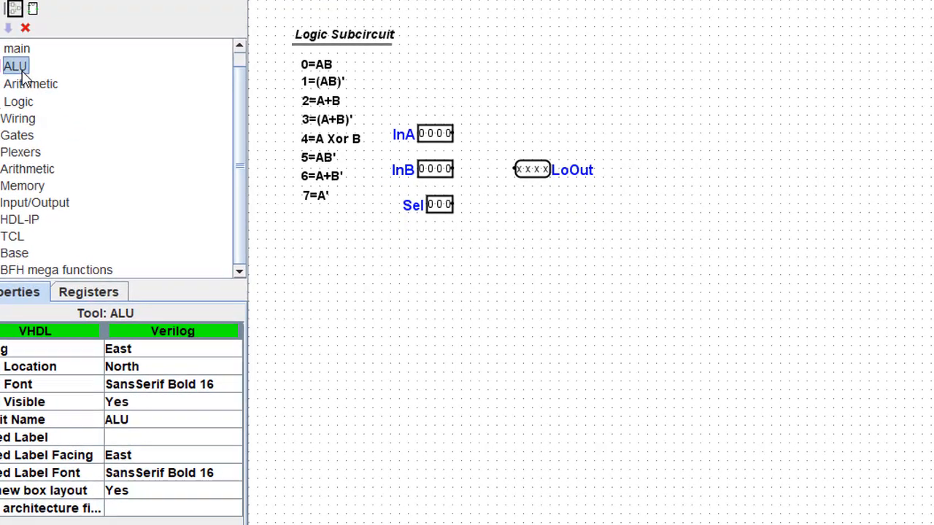
Open the ALU subcircuit showing Arithmetic and Logic blocks feeding the Mode multiplexer
{"action": "double_click", "coordinate": [15, 66]}
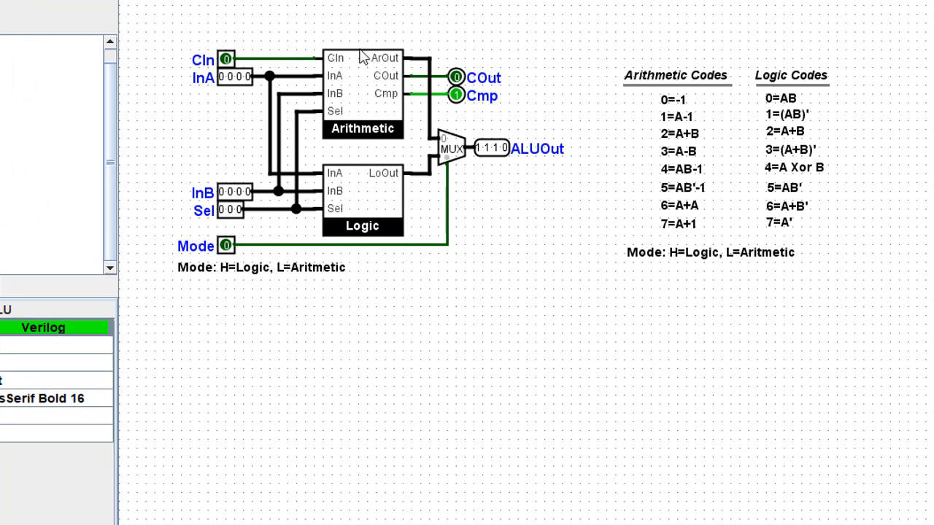
{"action": "mouse_move", "coordinate": [334, 212]}
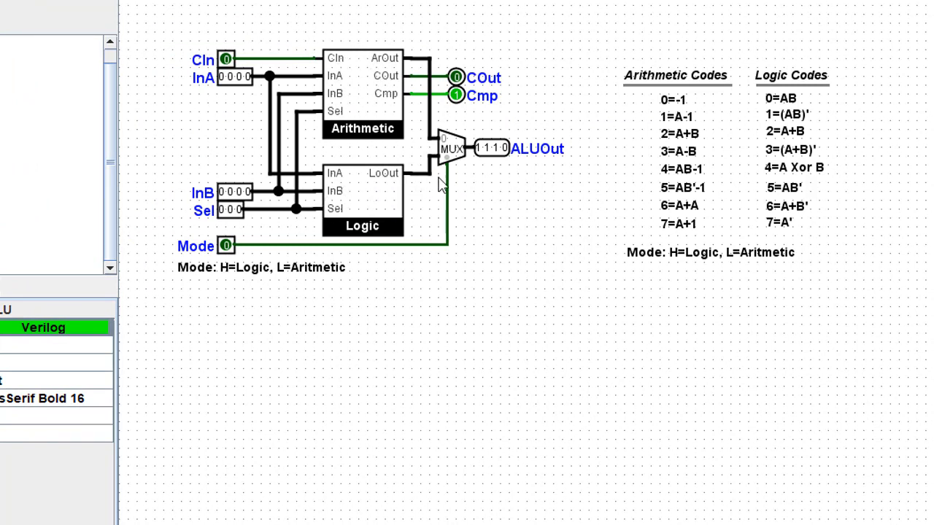
{"action": "mouse_move", "coordinate": [480, 216]}
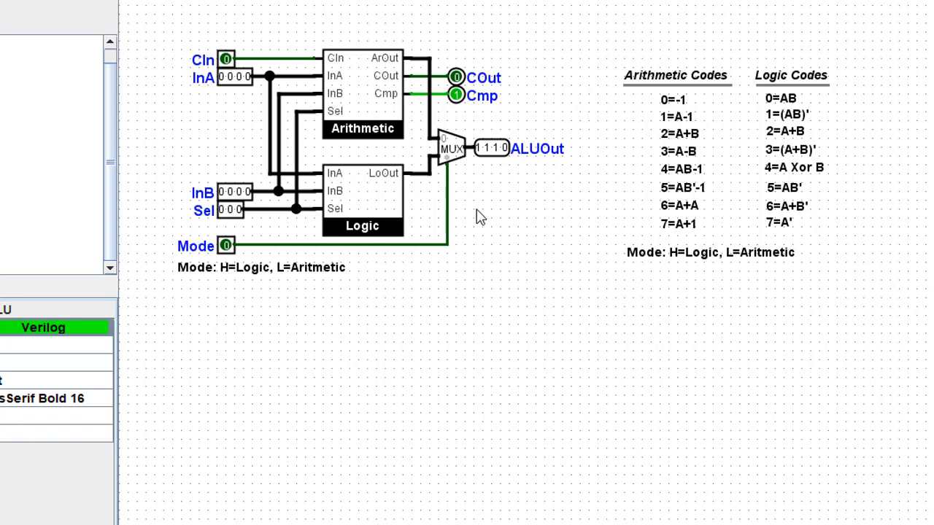
{"action": "mouse_move", "coordinate": [222, 267]}
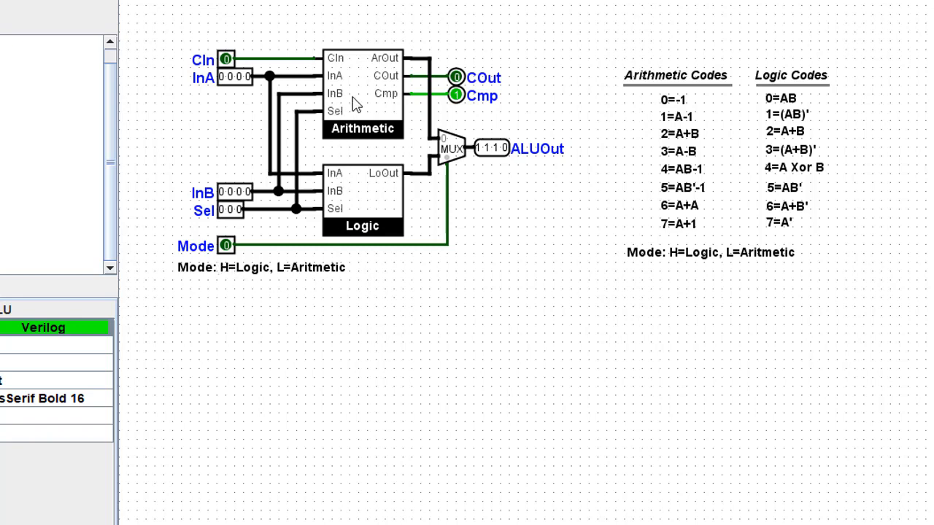
{"action": "mouse_move", "coordinate": [494, 162]}
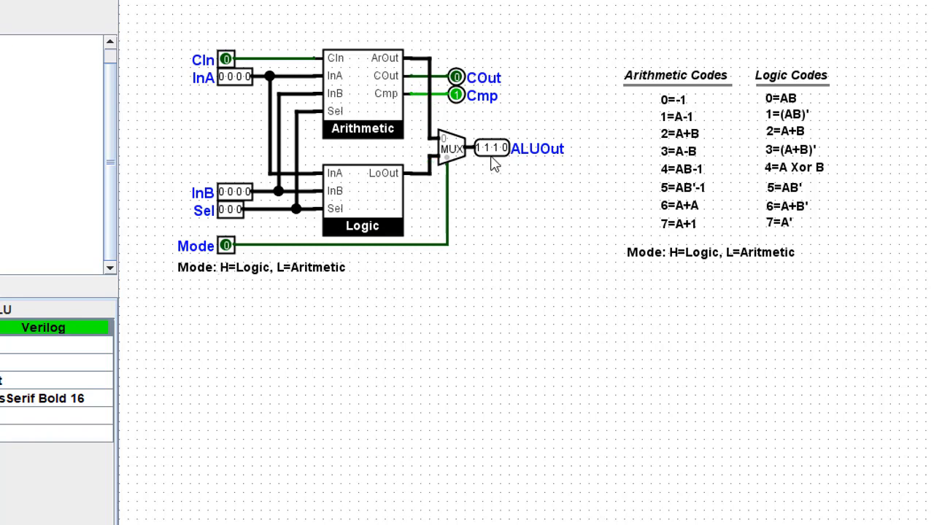
{"action": "mouse_move", "coordinate": [357, 229]}
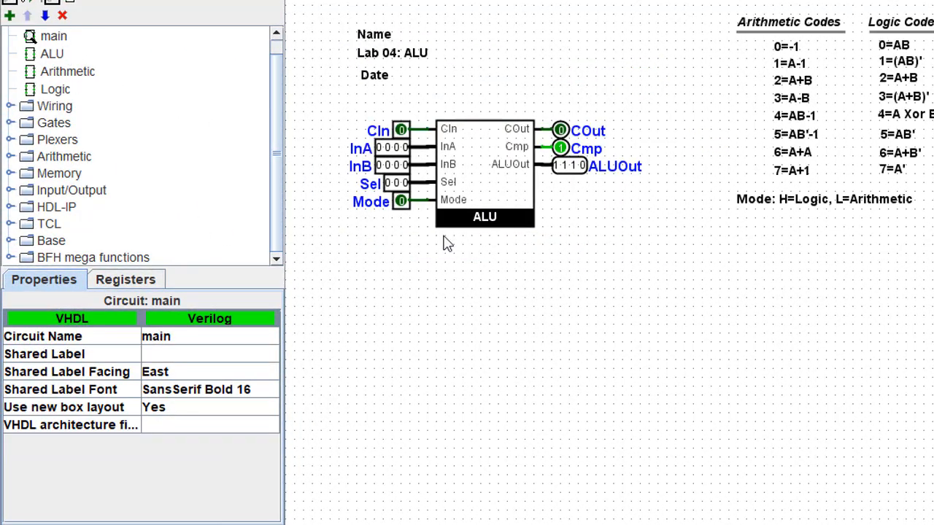
{"action": "mouse_move", "coordinate": [487, 284]}
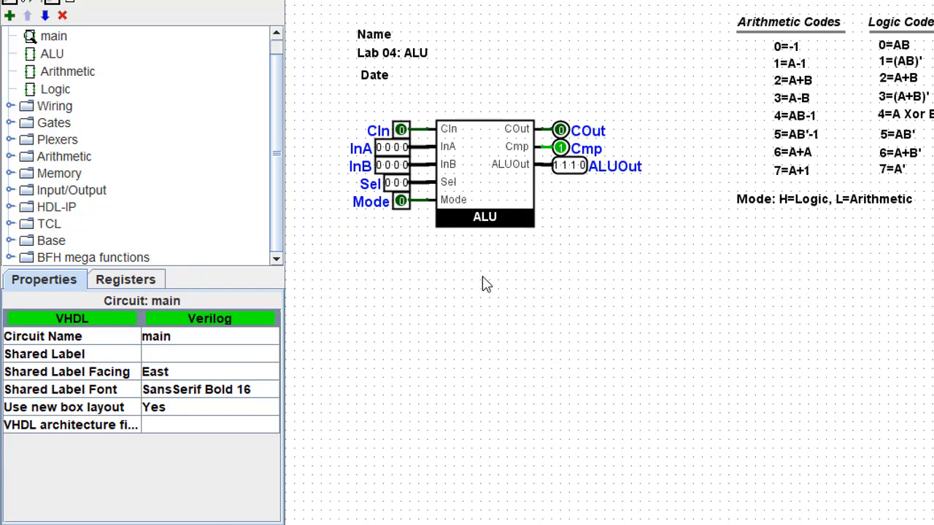